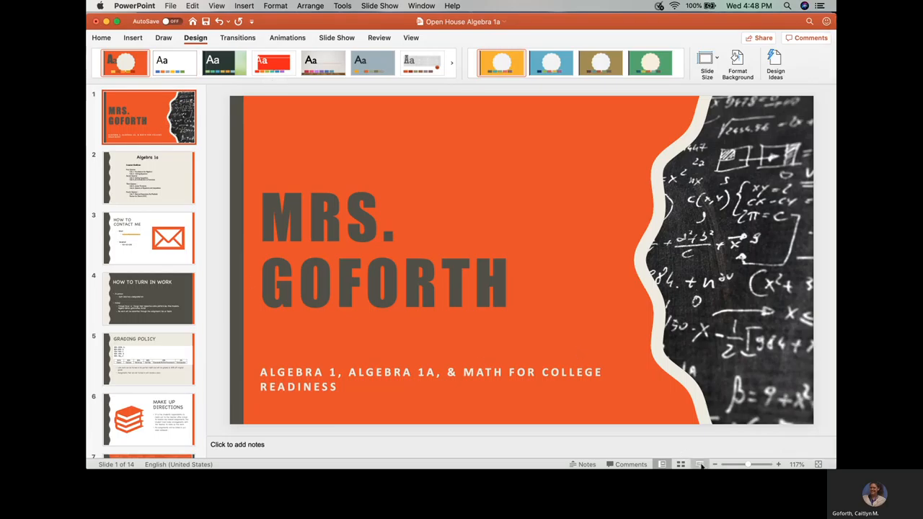
Step: Start the slideshow from the beginning and advance to the Algebra 1a course outline
left_click(699, 464)
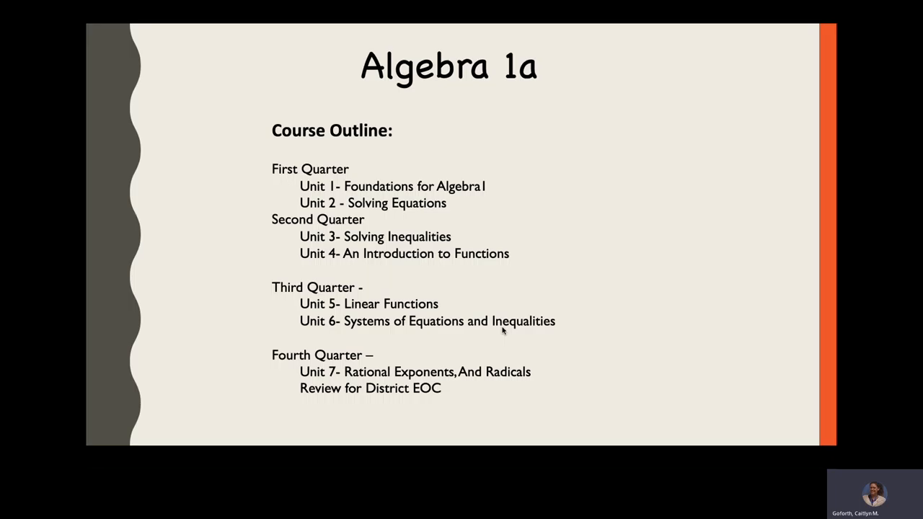
Step: Advance the slideshow to the How to Contact Me slide with email and voicemail options
key("Right")
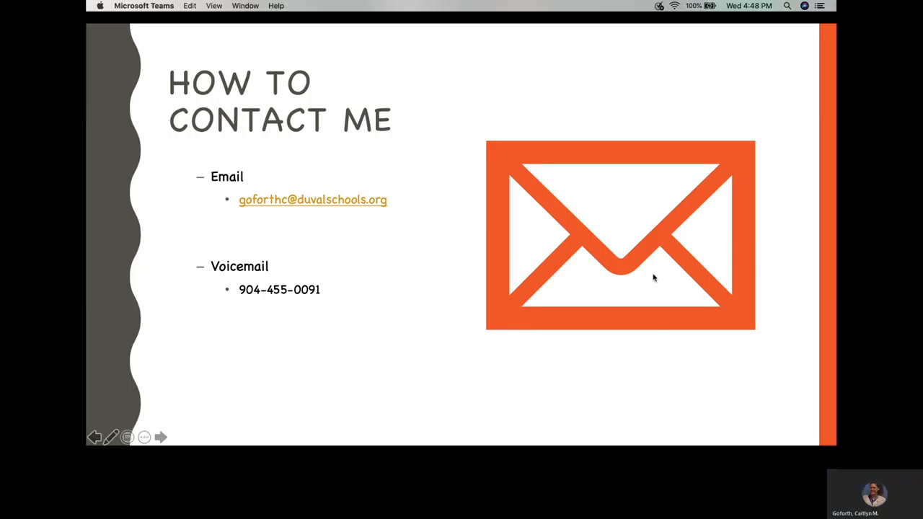
mouse_move(603, 182)
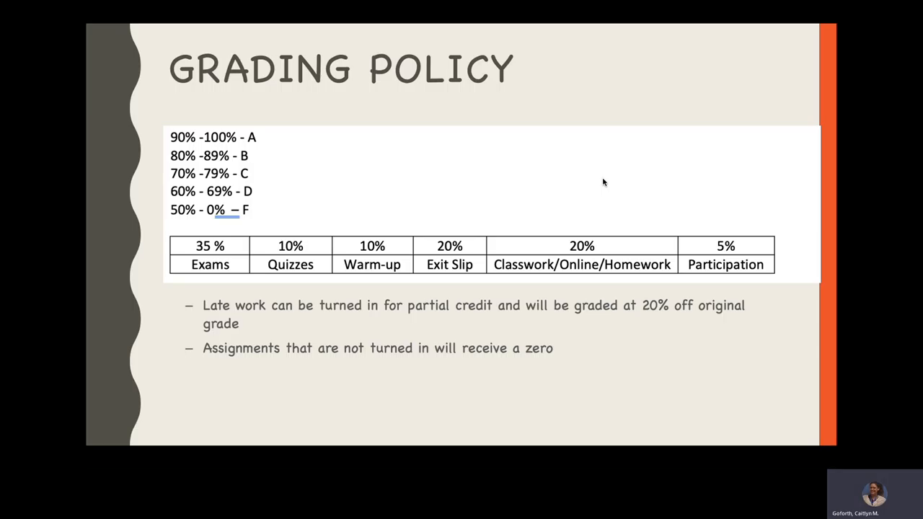
Step: Advance past the Grading Policy slide to the Attendance slide
key("right")
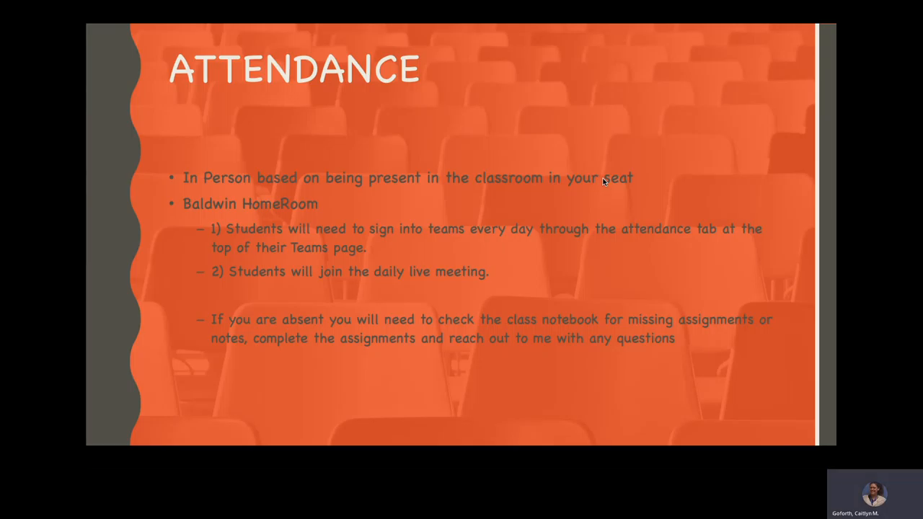
Step: Advance past the Attendance slide to the Tutoring slide
key("right")
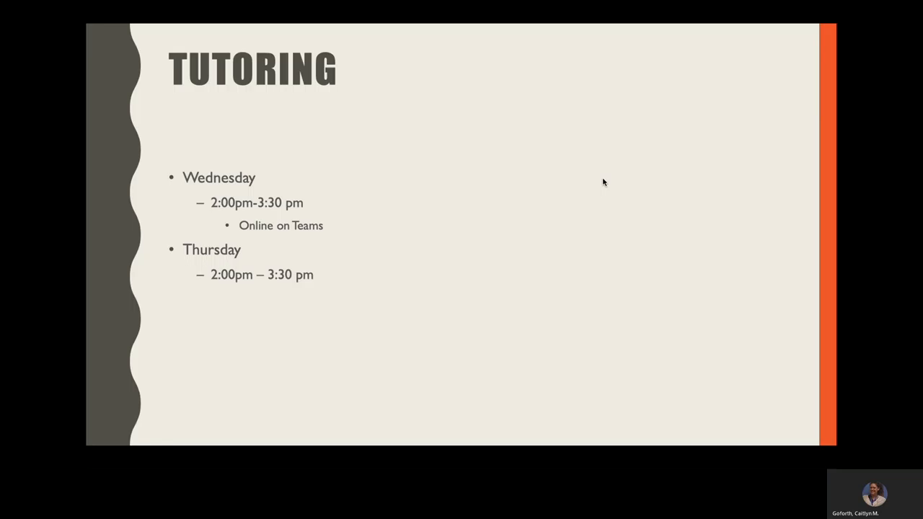
Step: Advance past the Tutoring slide to the Attendance Tab slide
key("right")
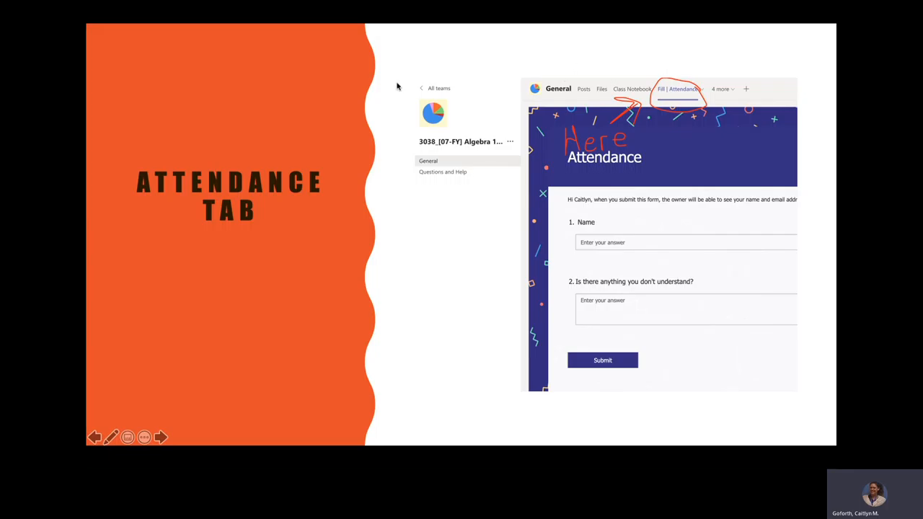
mouse_move(727, 122)
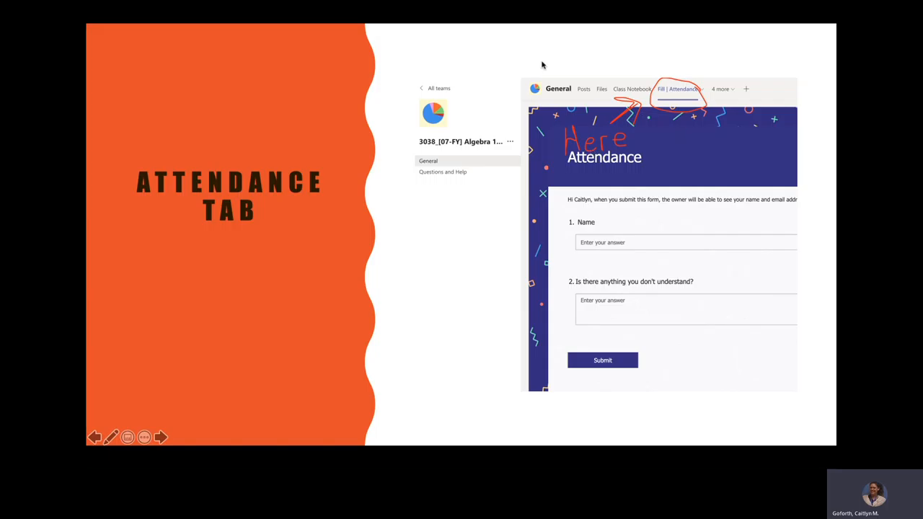
mouse_move(442, 85)
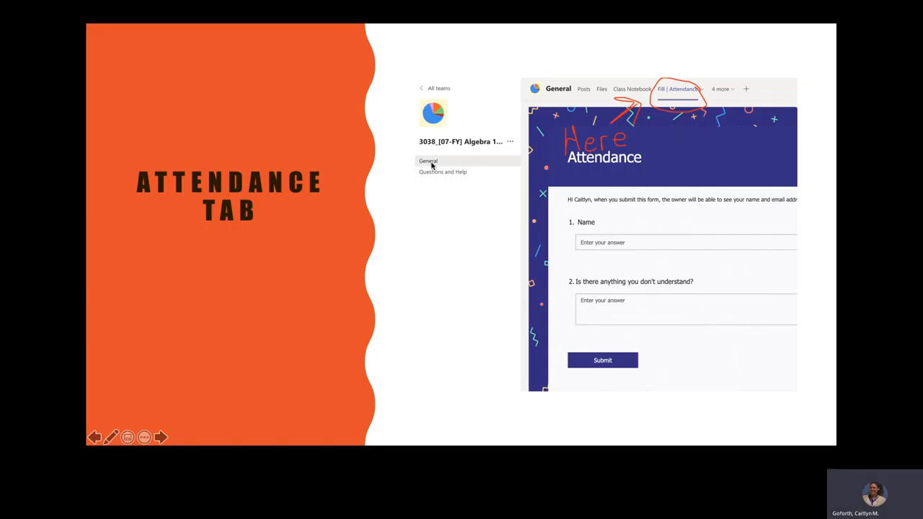
mouse_move(541, 120)
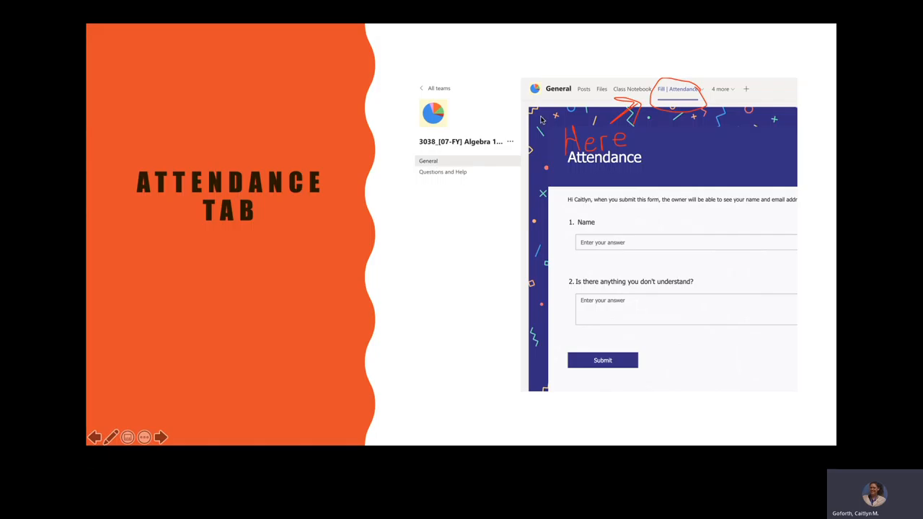
mouse_move(736, 93)
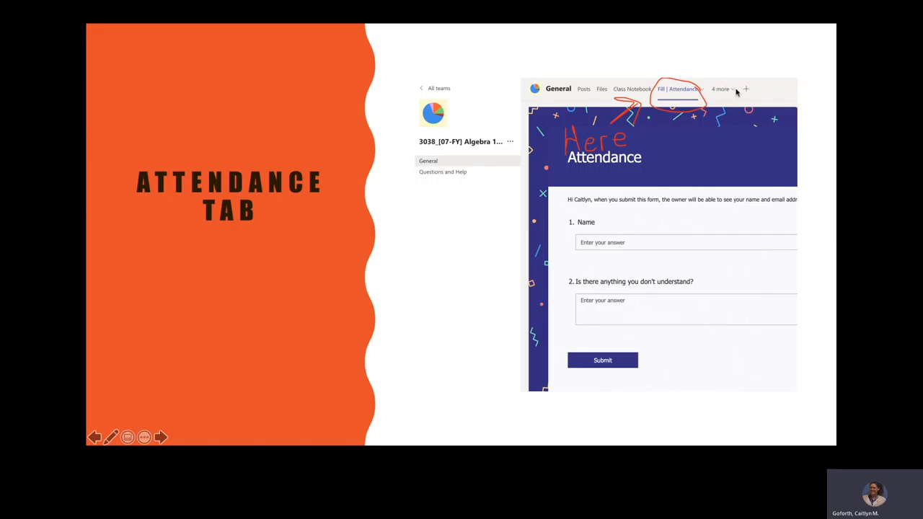
mouse_move(676, 89)
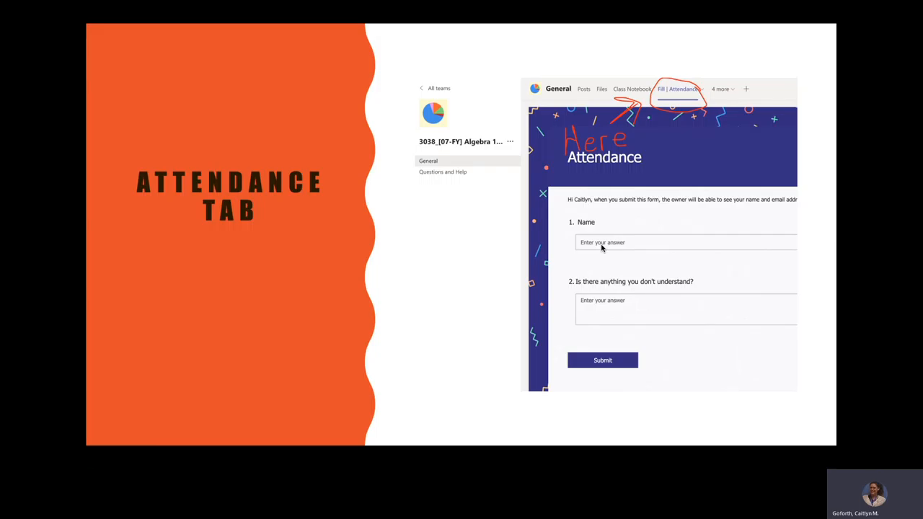
Step: Click the slideshow to bring up the Class Notebook slide on notebook tabs in Teams
left_click(632, 89)
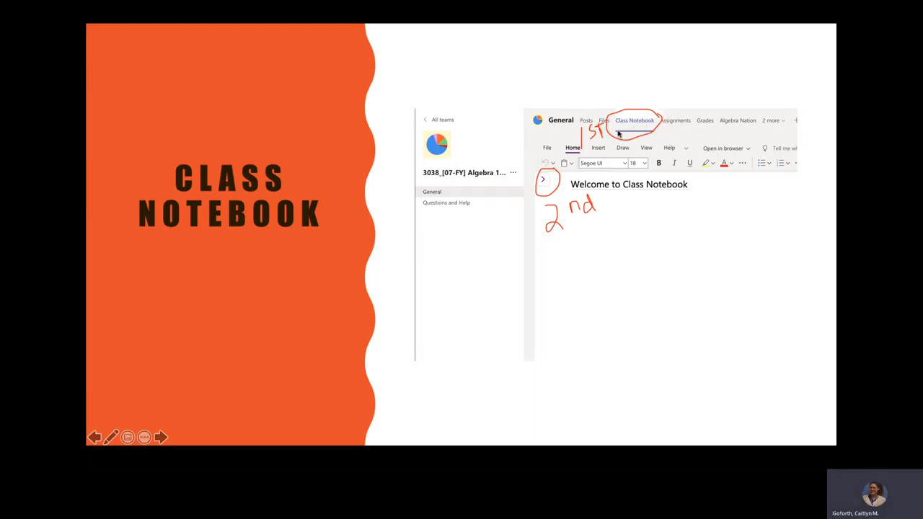
mouse_move(536, 188)
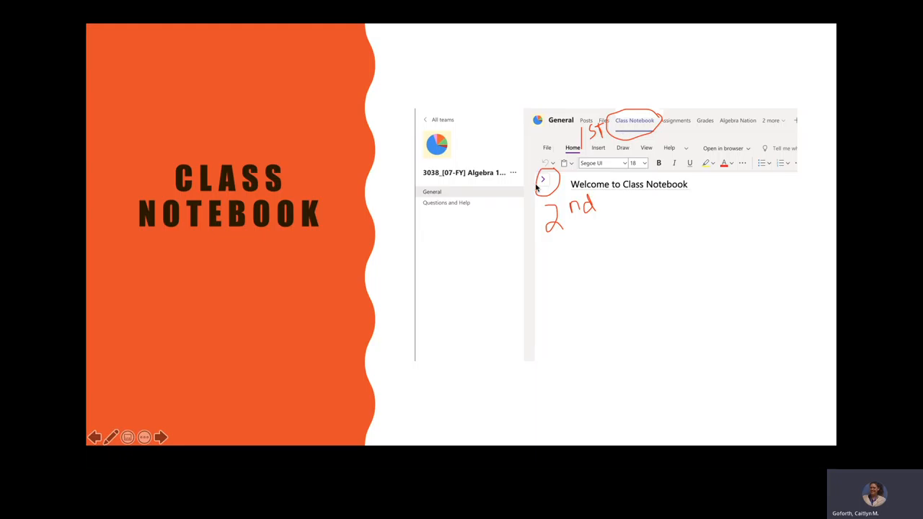
mouse_move(545, 179)
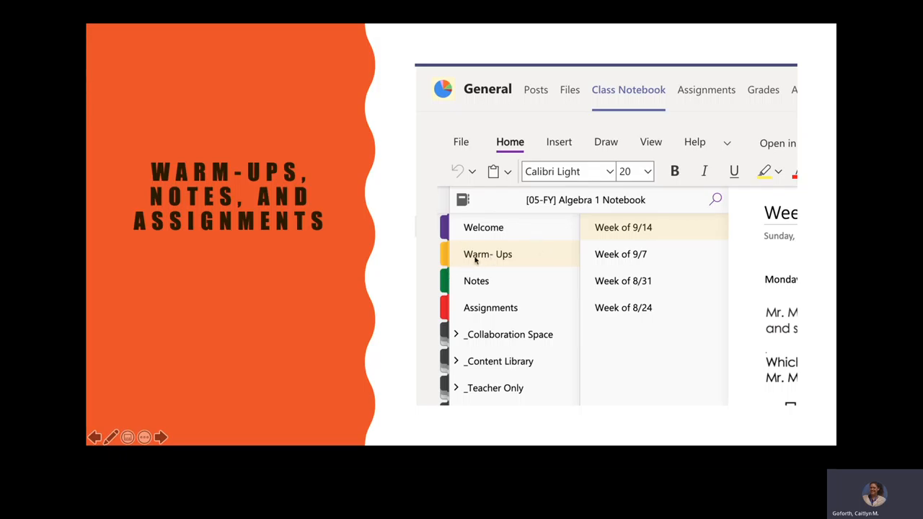
mouse_move(581, 259)
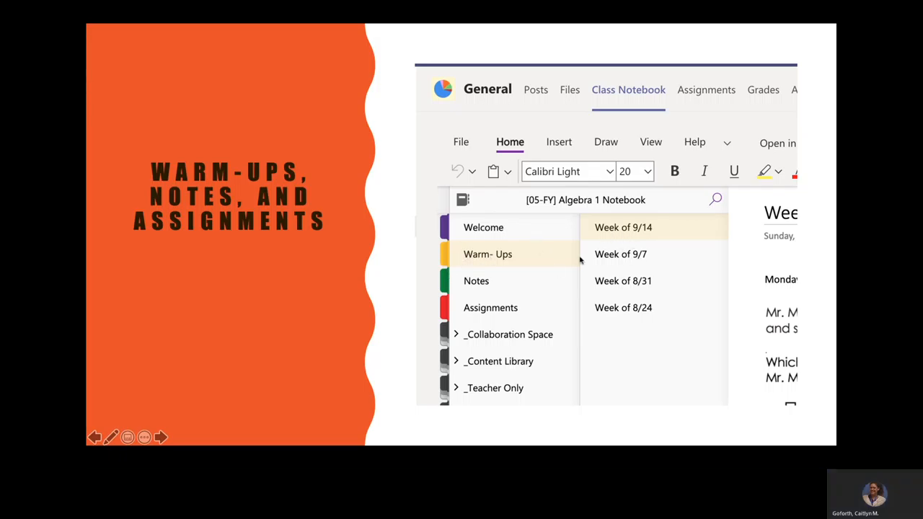
mouse_move(630, 328)
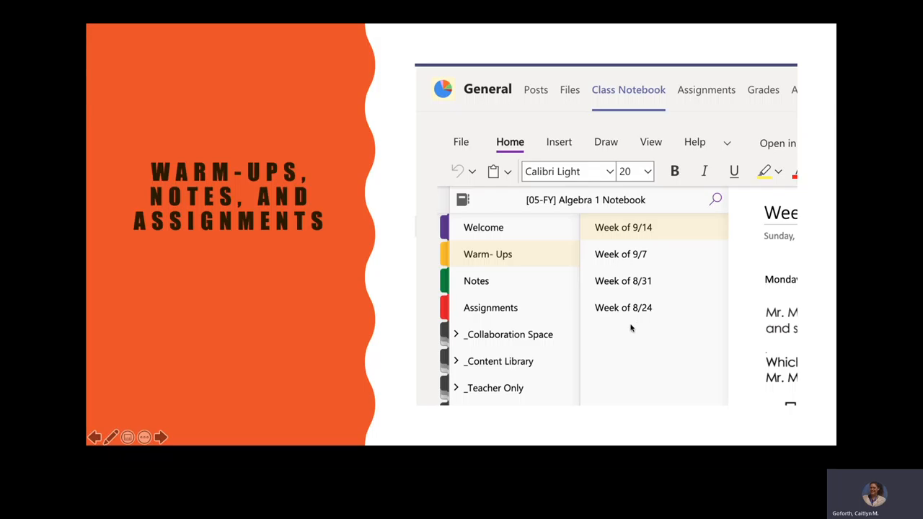
mouse_move(618, 308)
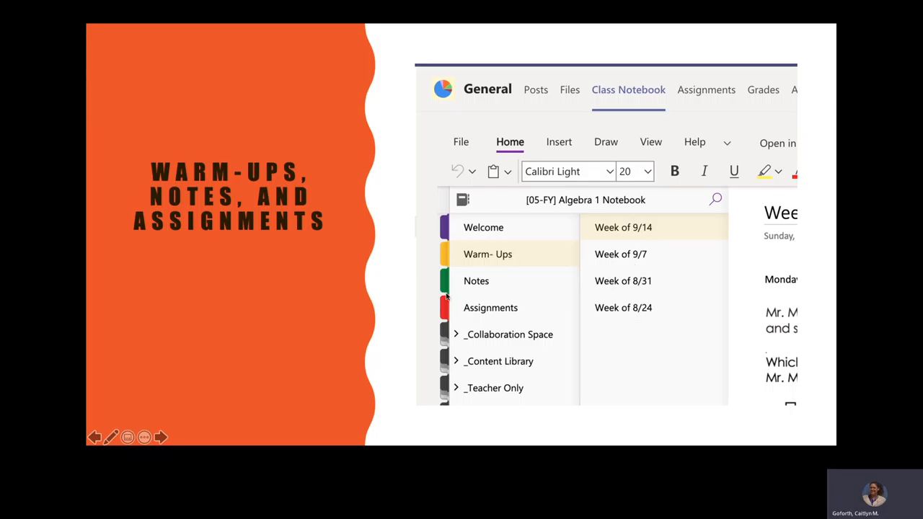
mouse_move(504, 287)
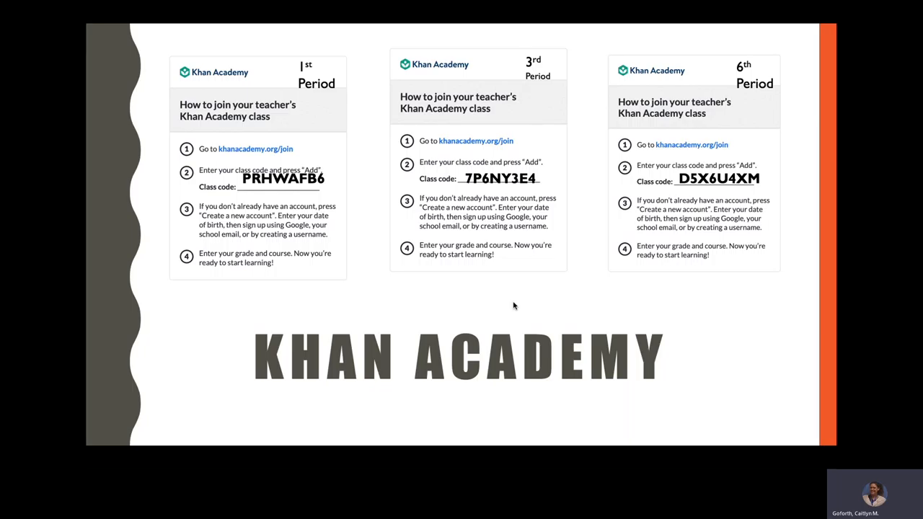
mouse_move(483, 288)
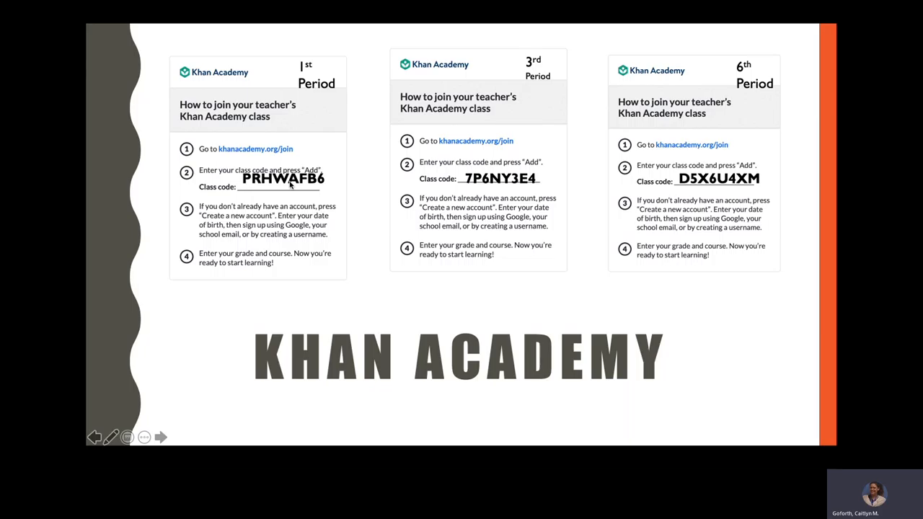
mouse_move(326, 166)
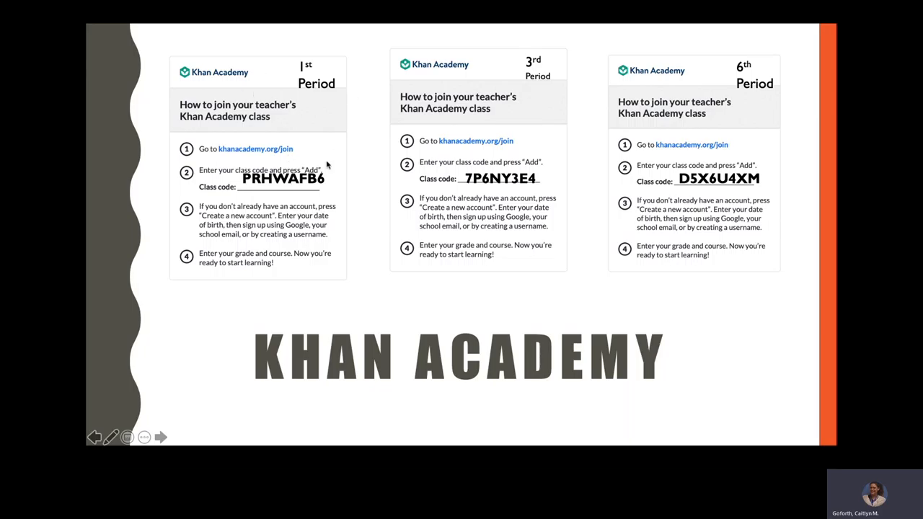
mouse_move(652, 10)
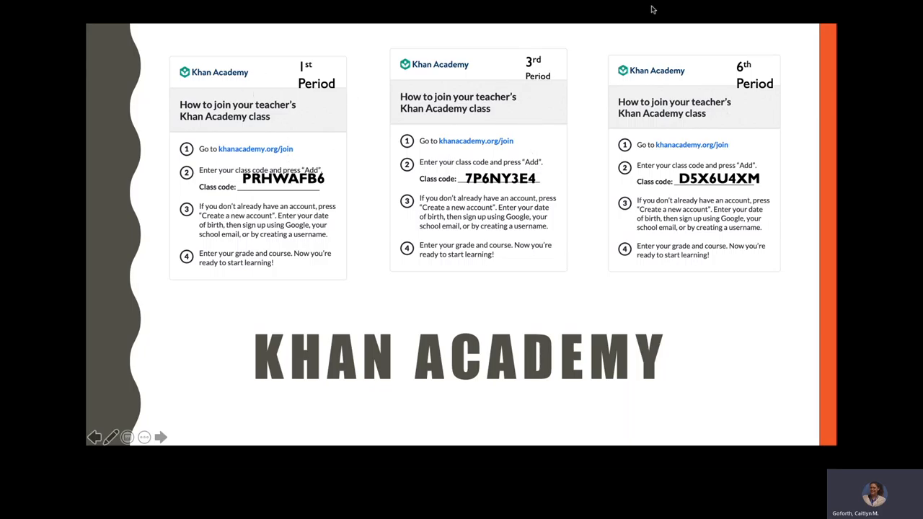
mouse_move(346, 198)
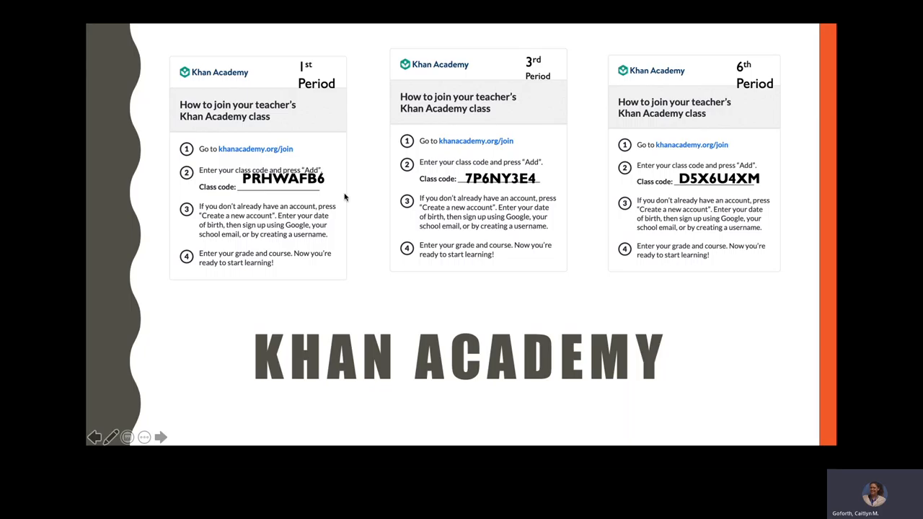
mouse_move(325, 80)
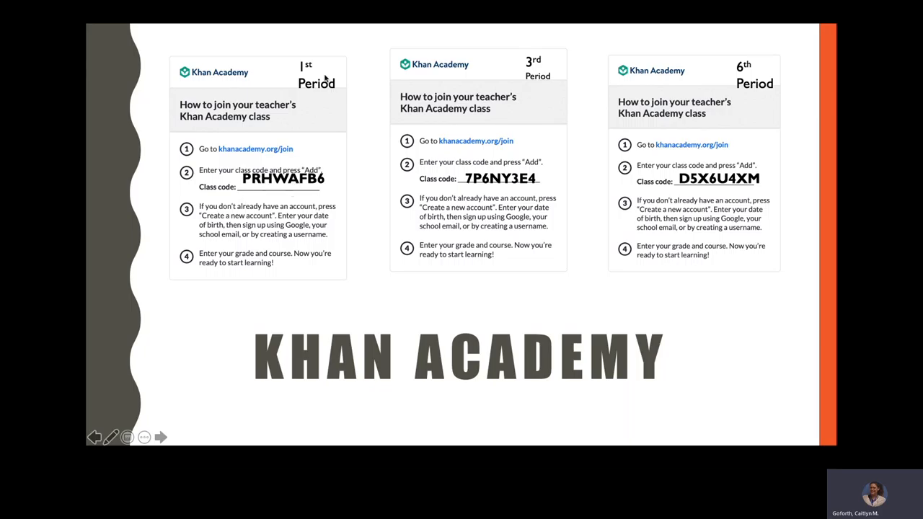
mouse_move(297, 86)
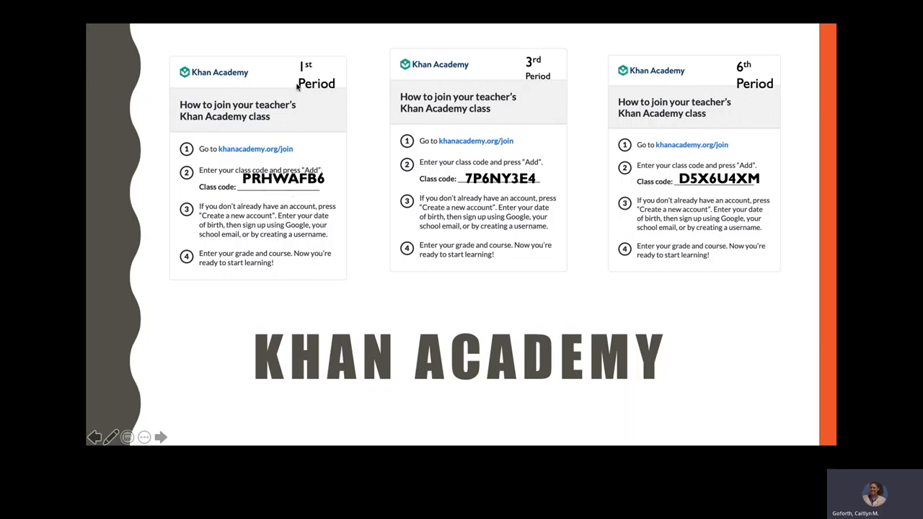